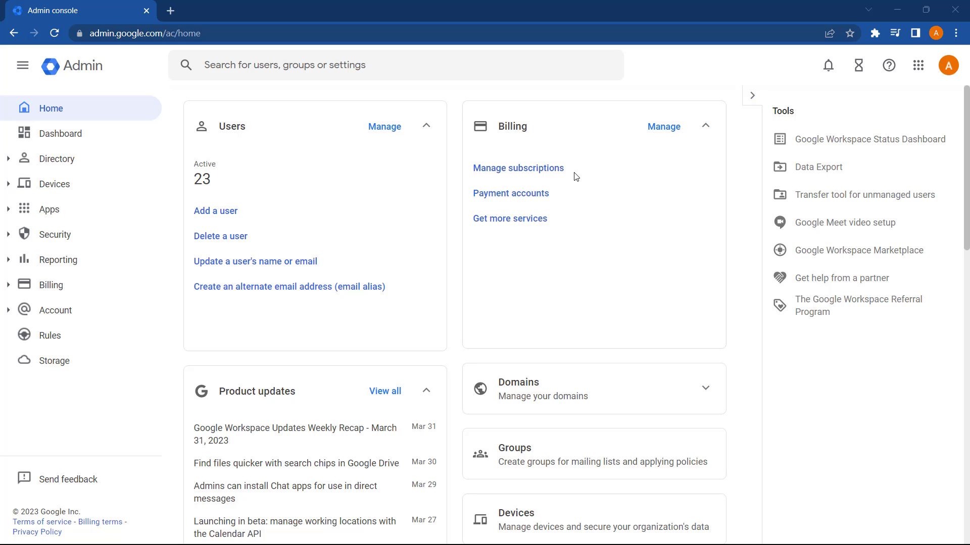
pyautogui.moveTo(54, 235)
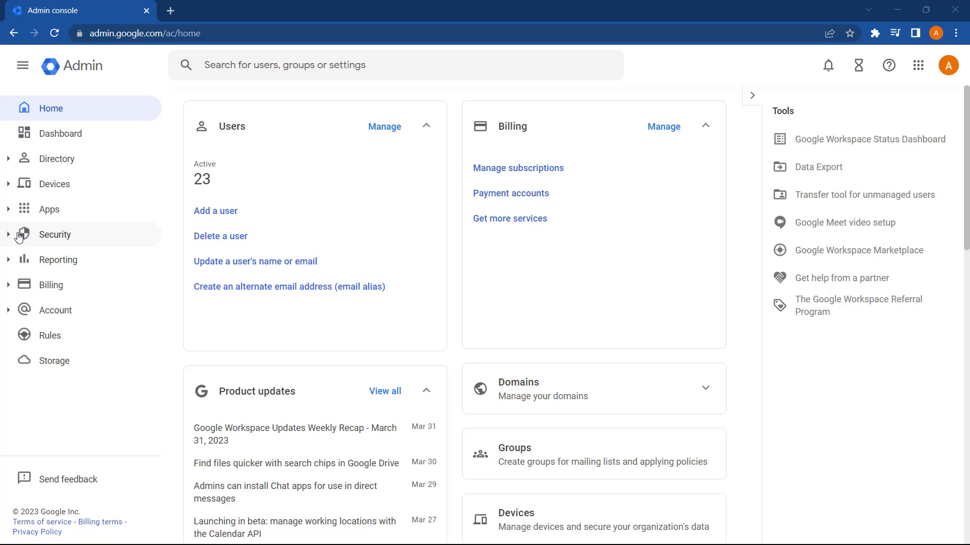
# Step: Expand Security and Security center in the left nav and launch the Investigation tool
pyautogui.click(55, 234)
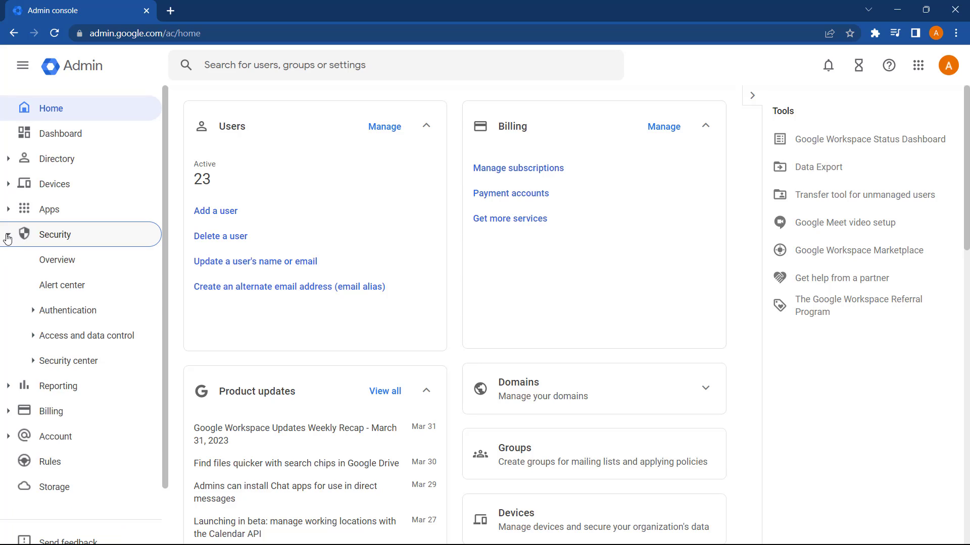
pyautogui.click(70, 360)
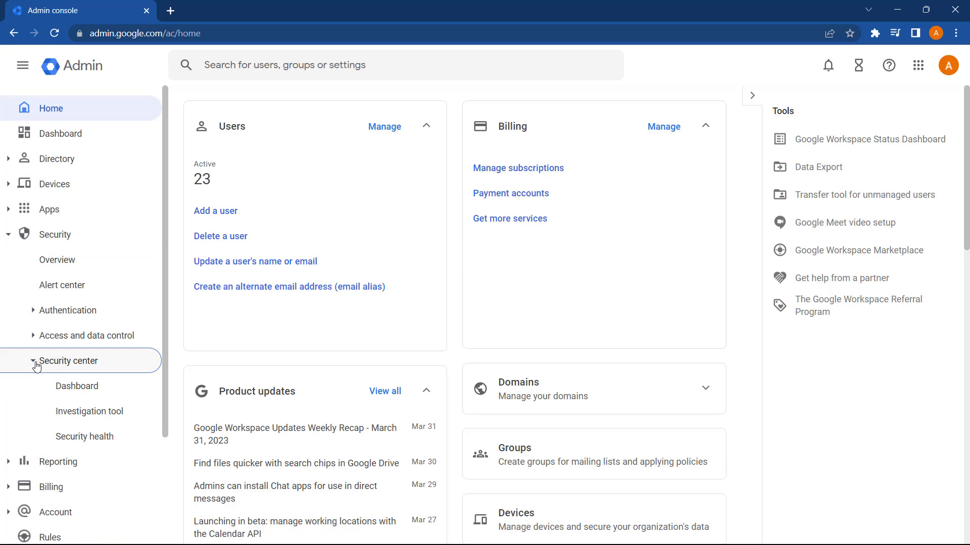
pyautogui.click(89, 411)
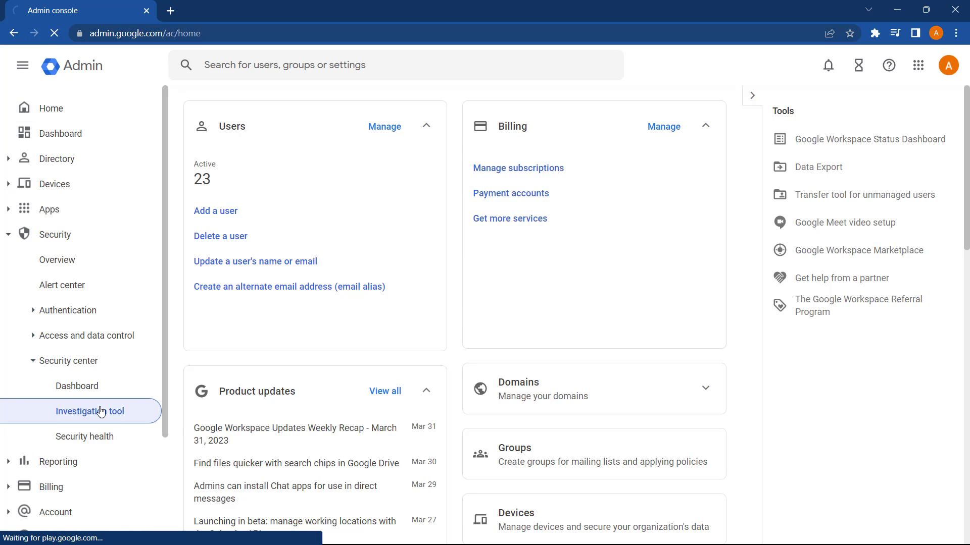
pyautogui.click(90, 411)
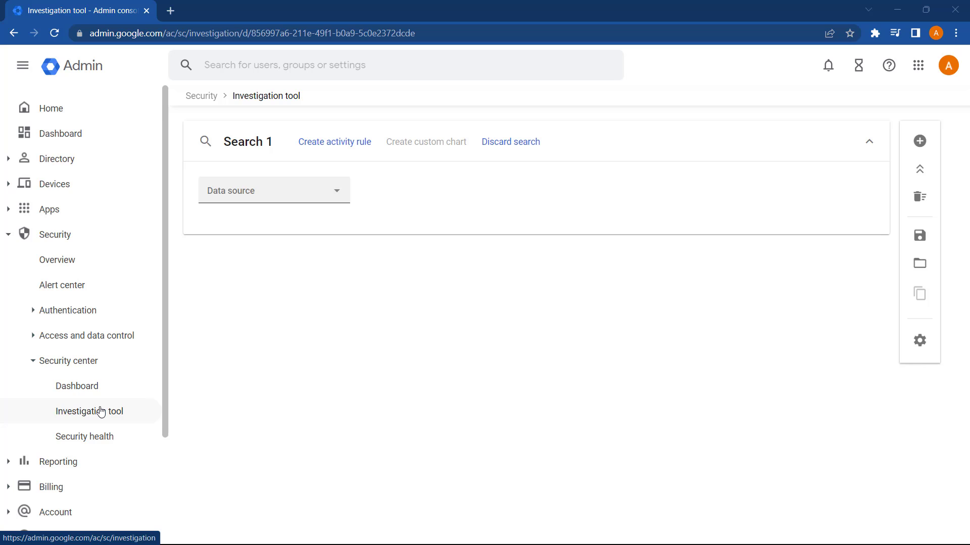
pyautogui.moveTo(94, 413)
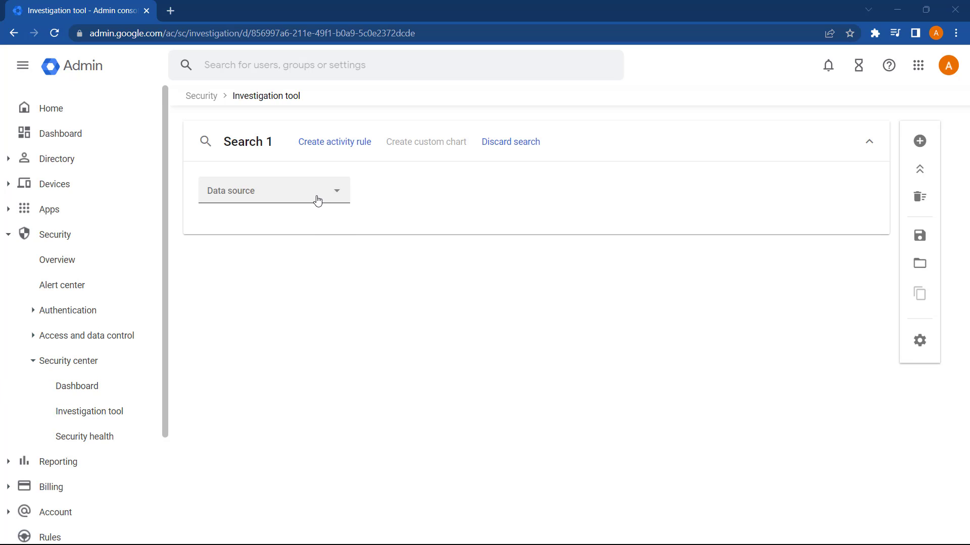
# Step: Choose Drive log events as the investigation data source by searching 'drive'
pyautogui.click(273, 191)
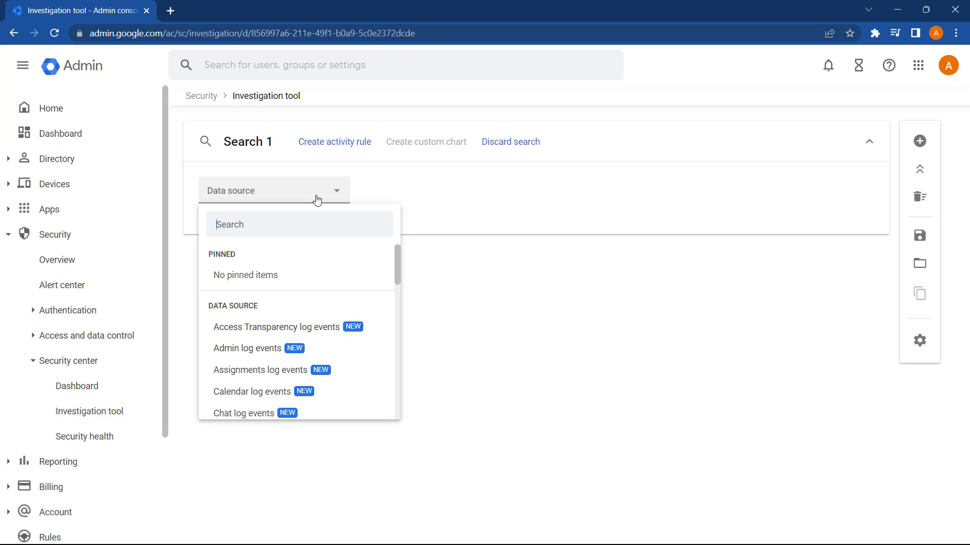
pyautogui.write('drive')
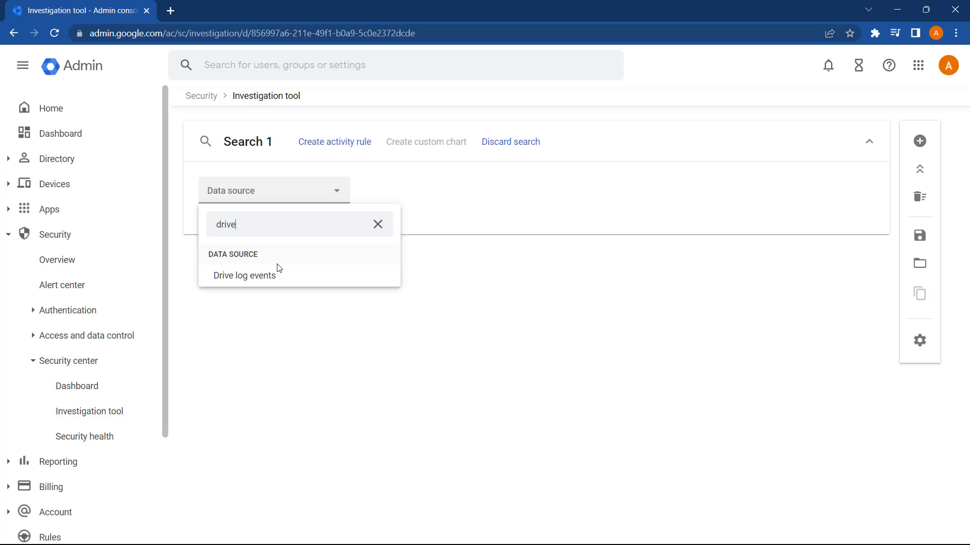
pyautogui.click(244, 274)
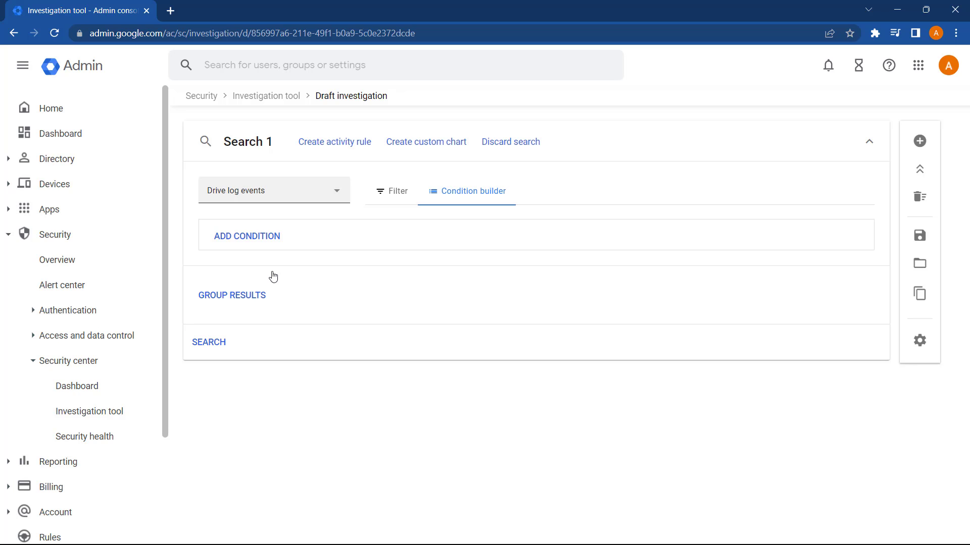
pyautogui.moveTo(263, 241)
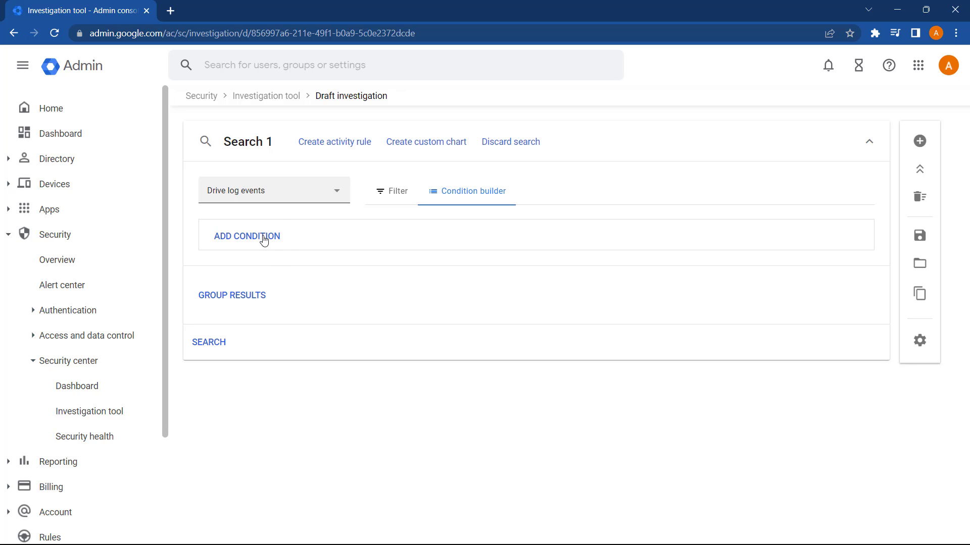
pyautogui.click(246, 235)
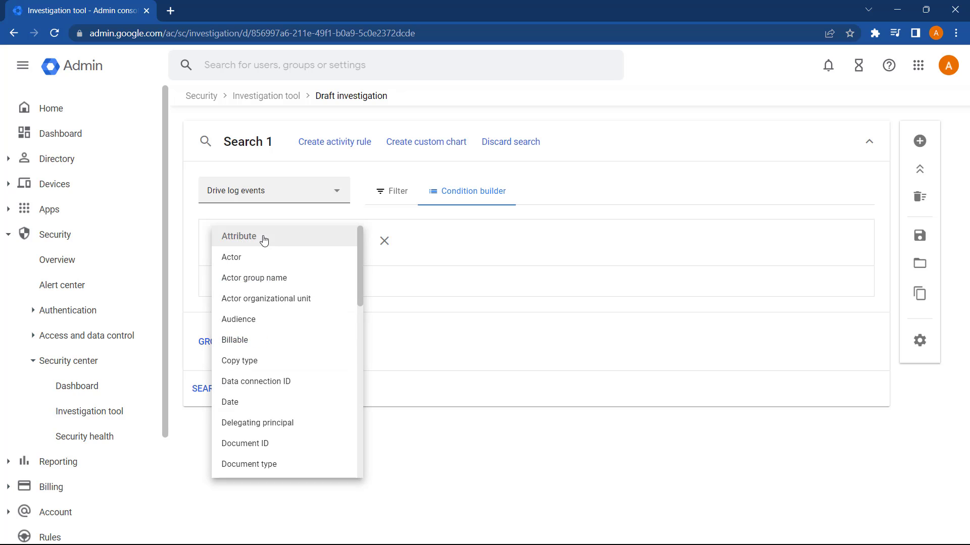
pyautogui.scroll(-3)
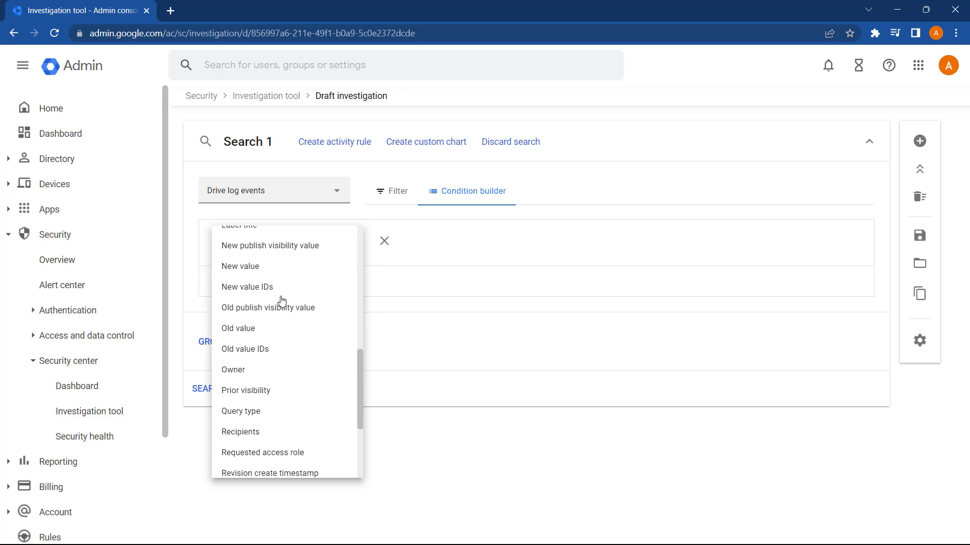
pyautogui.click(234, 370)
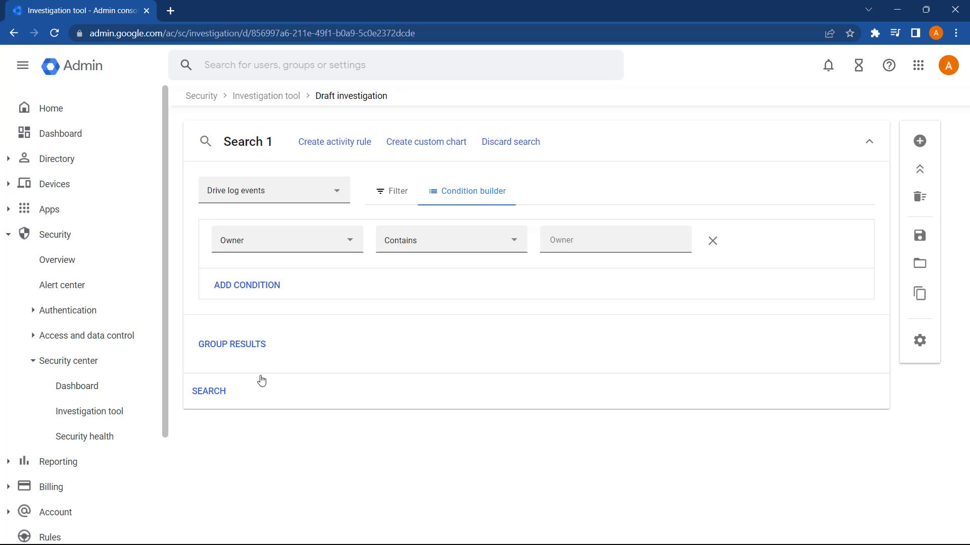
pyautogui.click(615, 240)
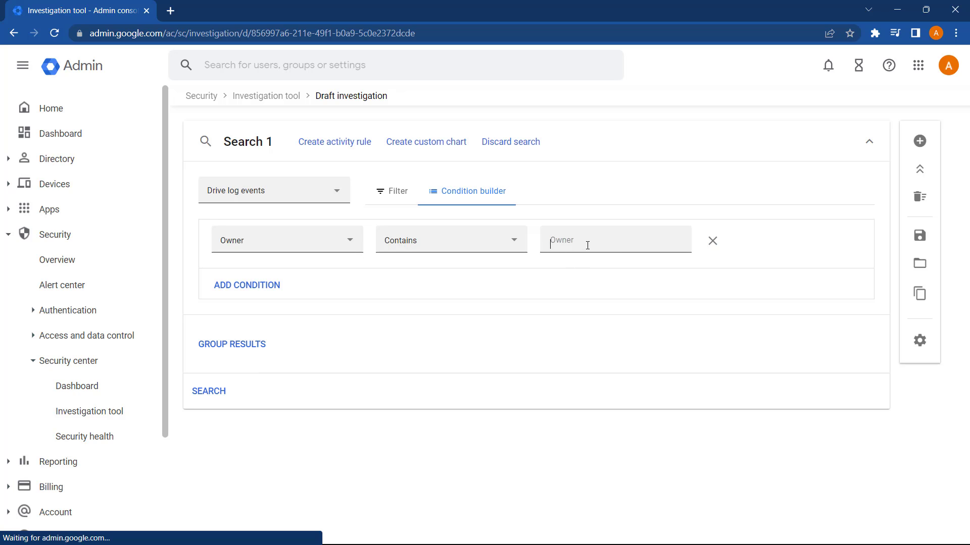
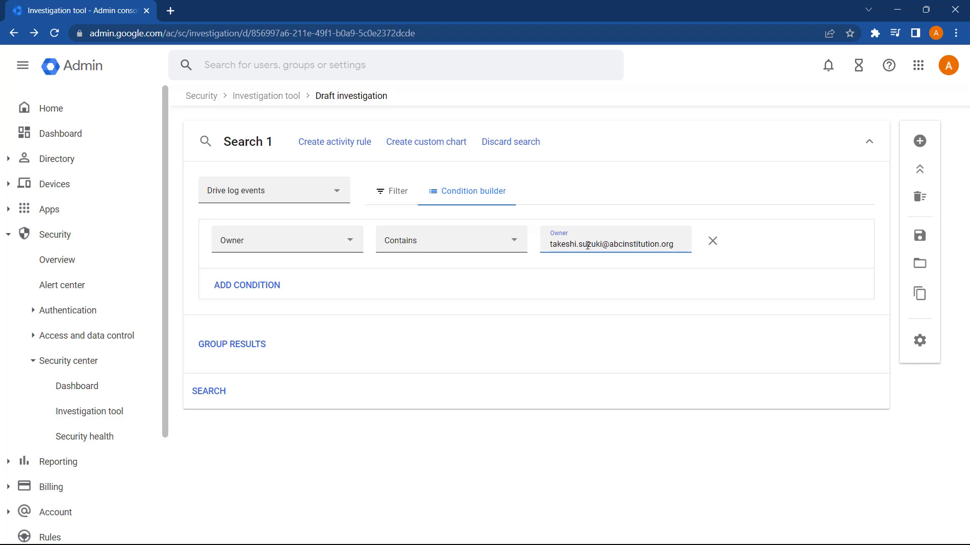
pyautogui.moveTo(349, 244)
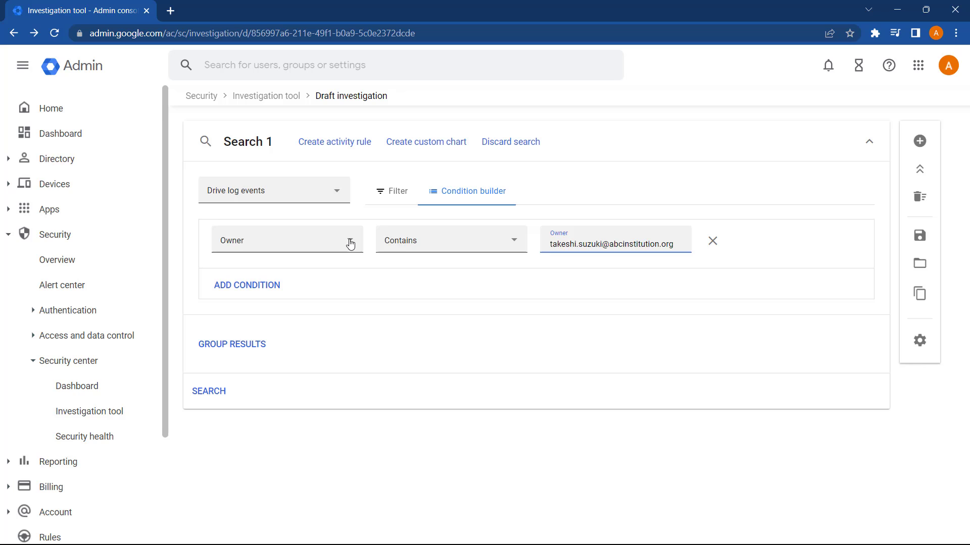
# Step: Add a second condition Title contains Composition and run the search
pyautogui.click(247, 285)
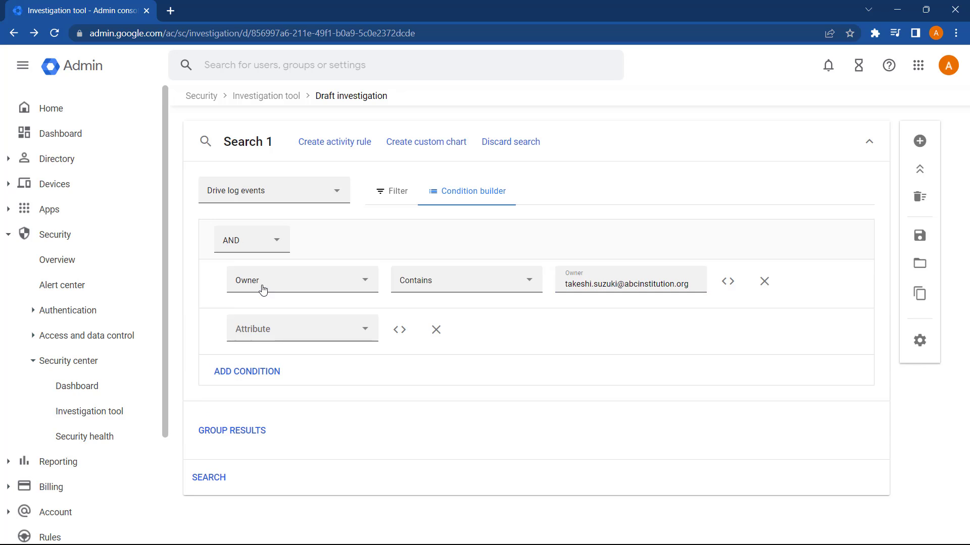
pyautogui.click(302, 328)
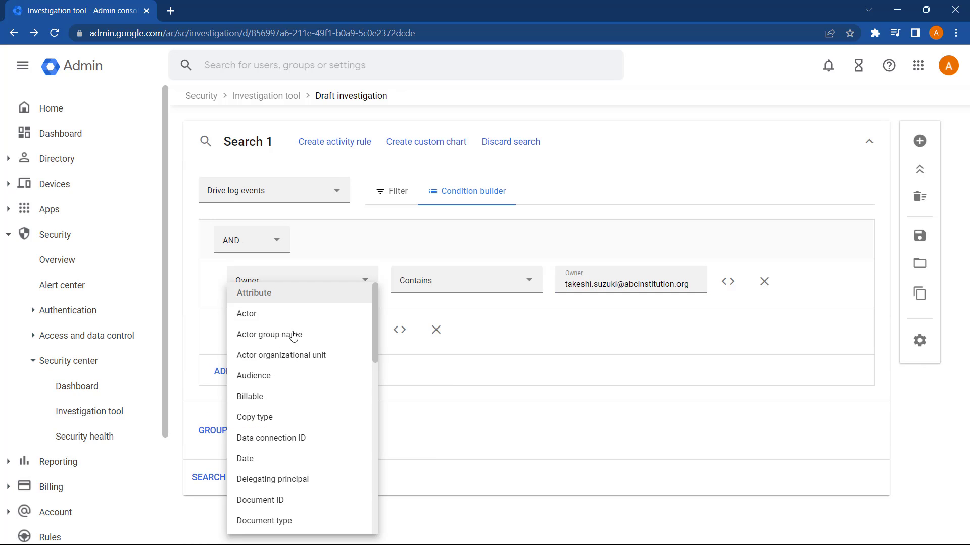
pyautogui.scroll(-3)
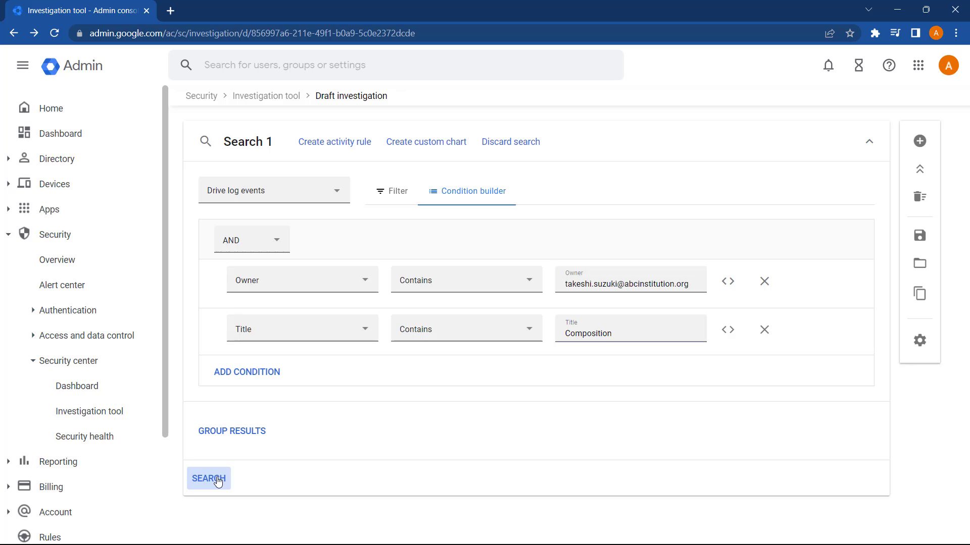
pyautogui.click(208, 478)
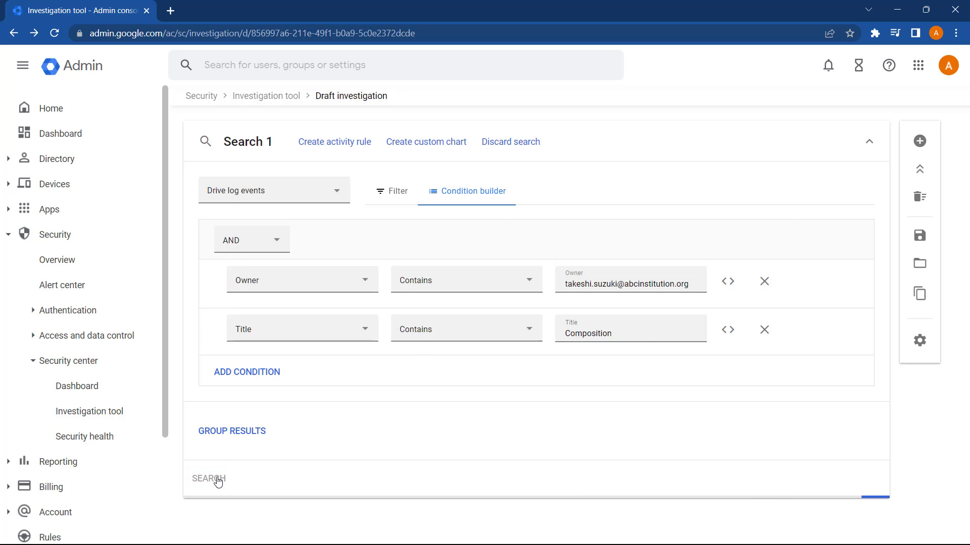
pyautogui.click(210, 478)
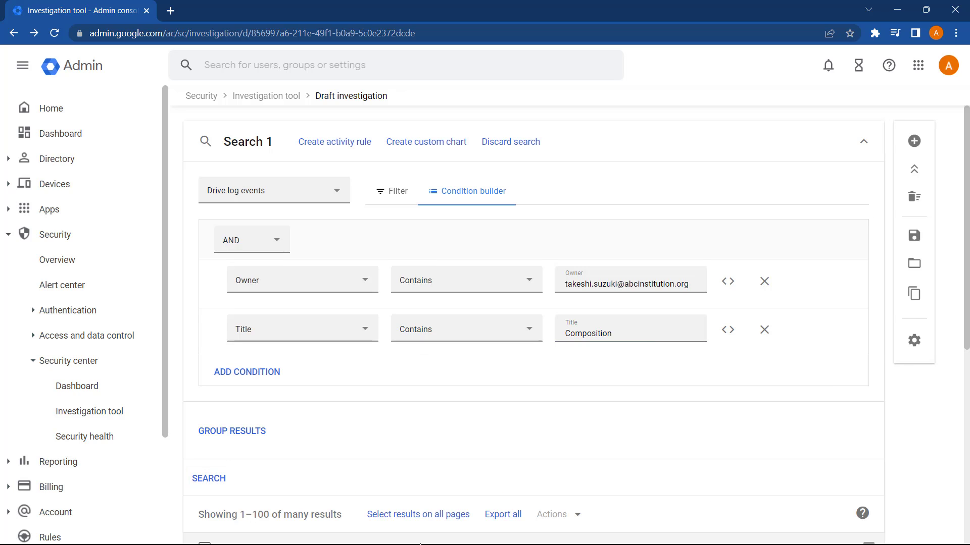
pyautogui.moveTo(857, 371)
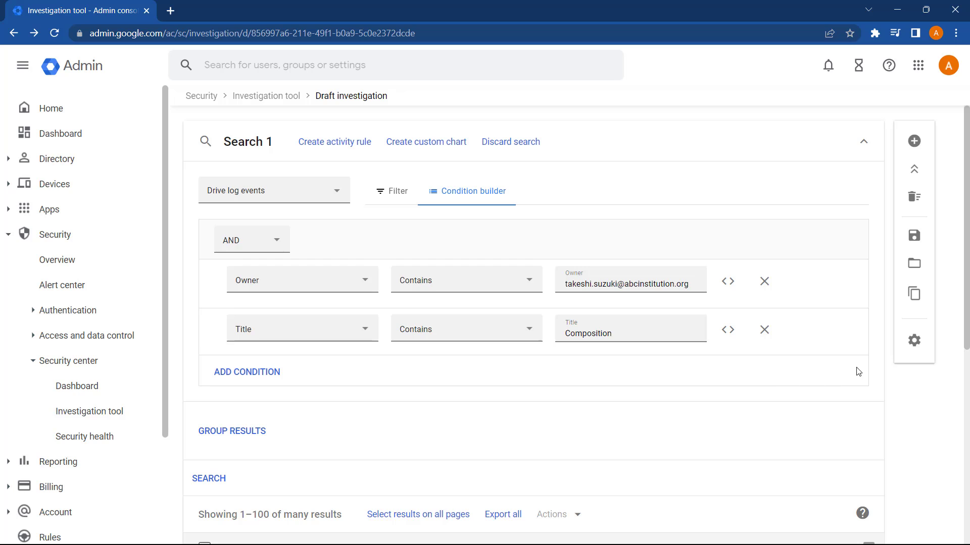
pyautogui.scroll(-3)
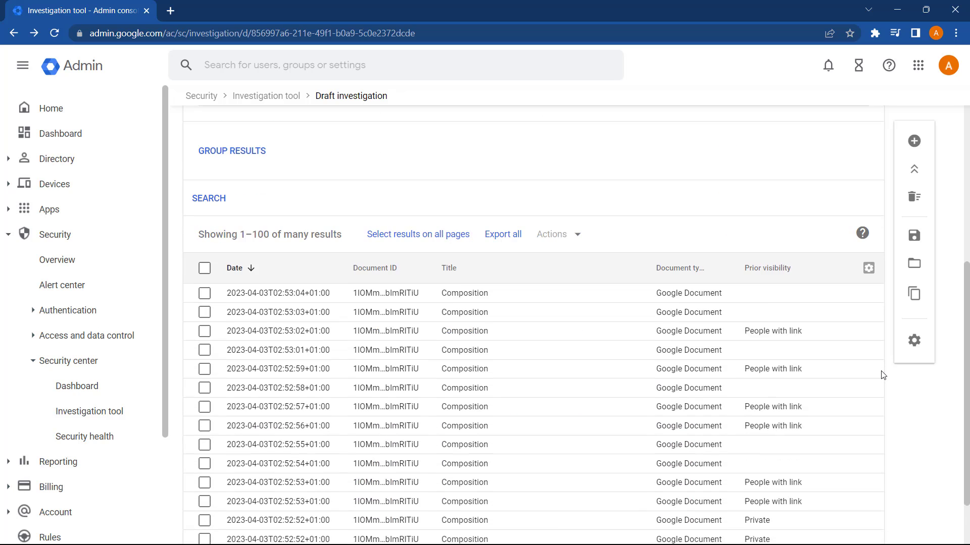
pyautogui.scroll(-3)
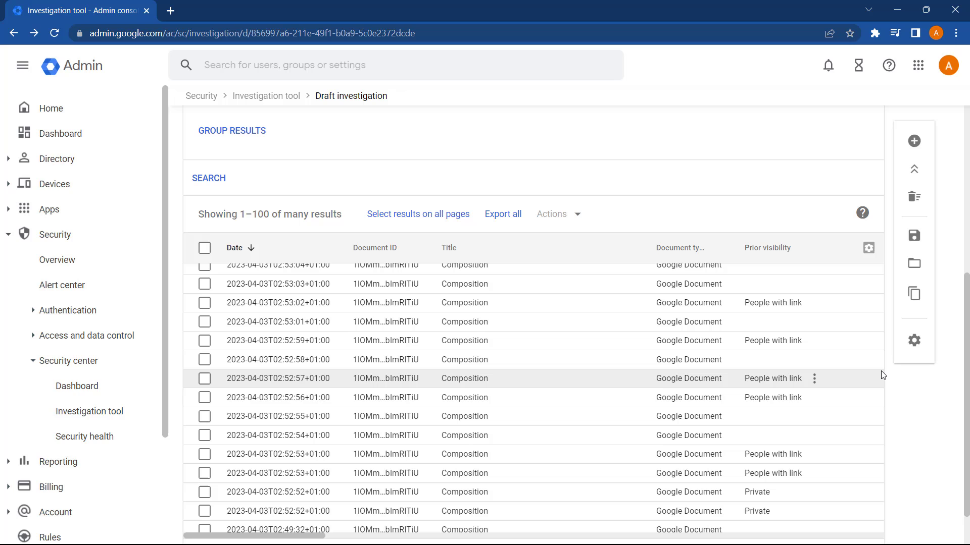
pyautogui.moveTo(606, 323)
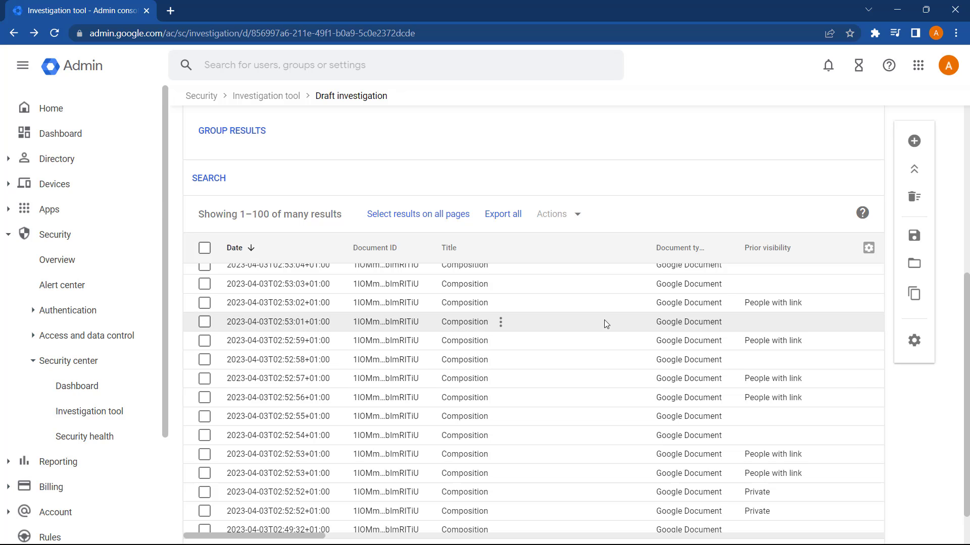
pyautogui.hscroll(3)
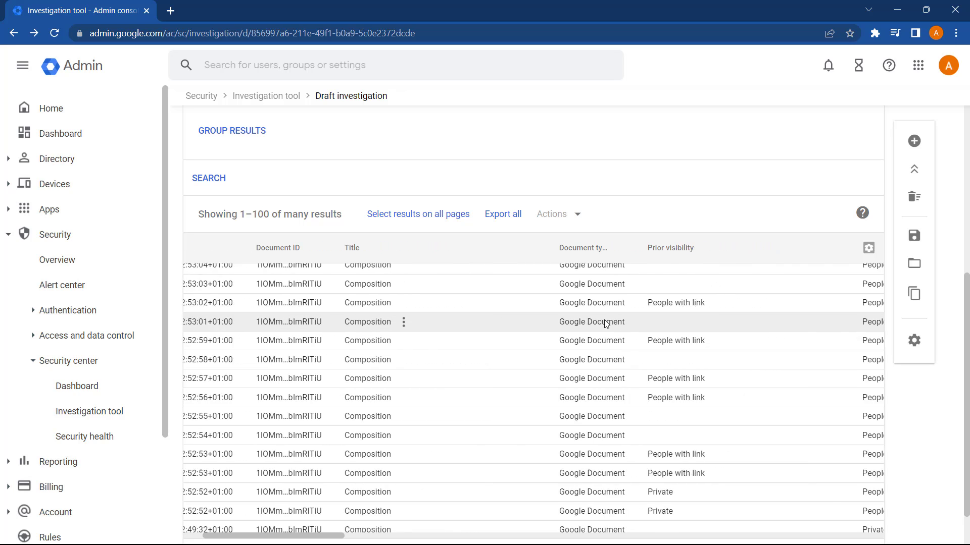
pyautogui.hscroll(3)
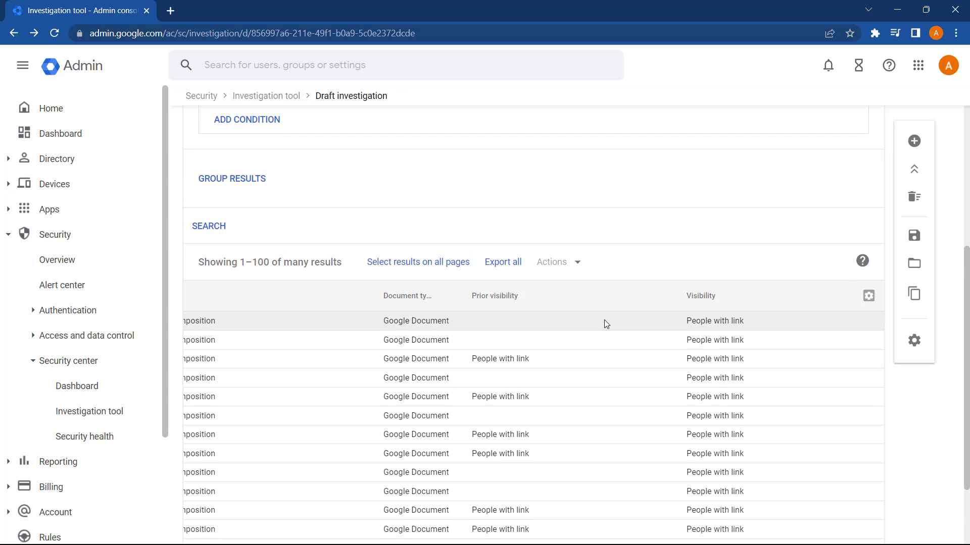
pyautogui.hscroll(3)
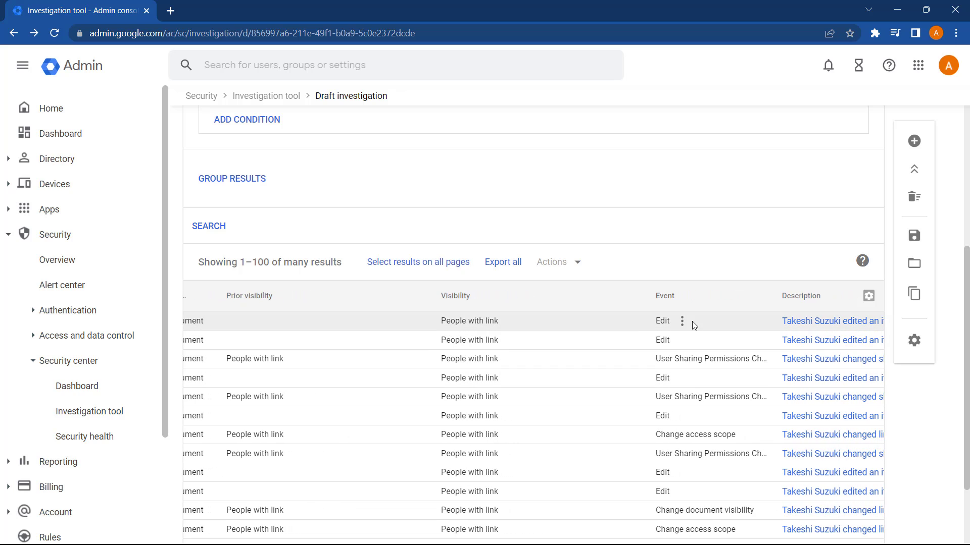
pyautogui.moveTo(691, 476)
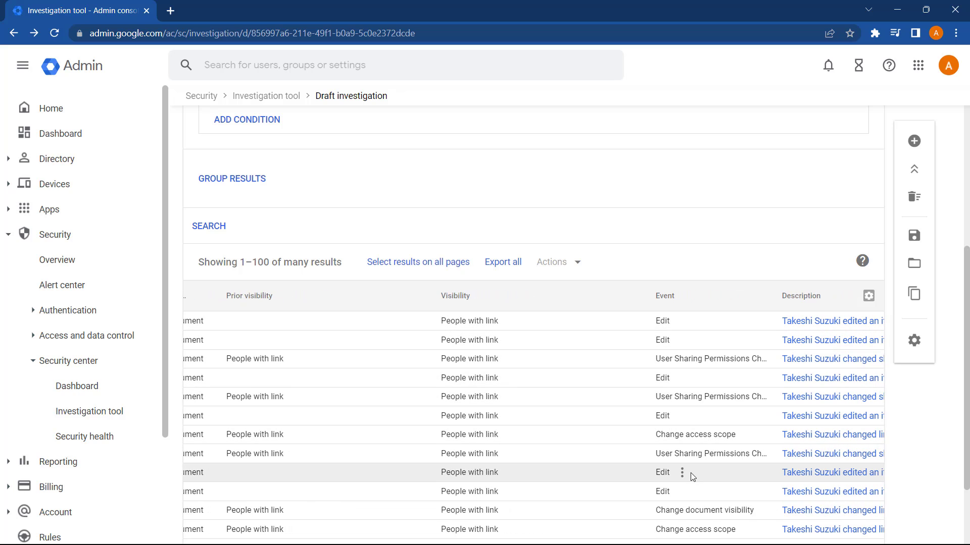
pyautogui.moveTo(695, 396)
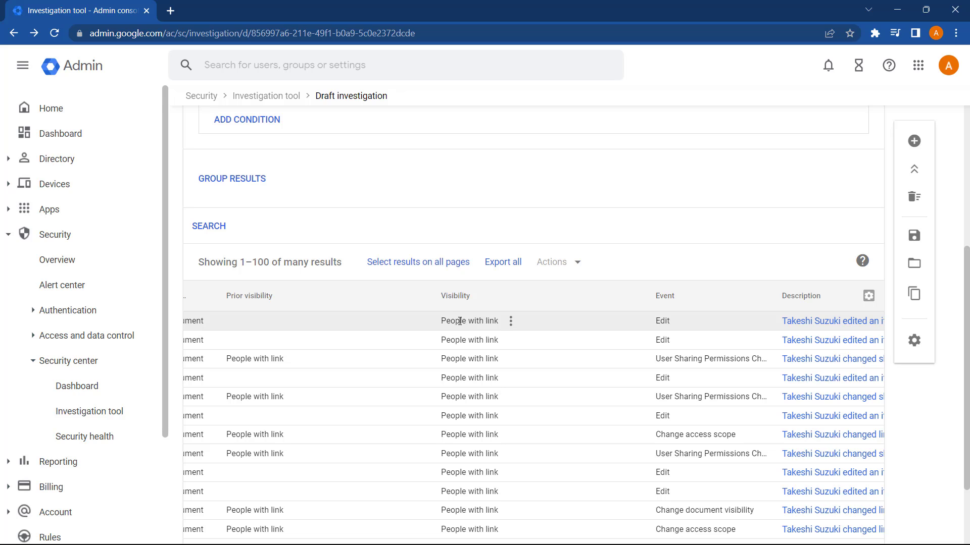
pyautogui.moveTo(467, 320)
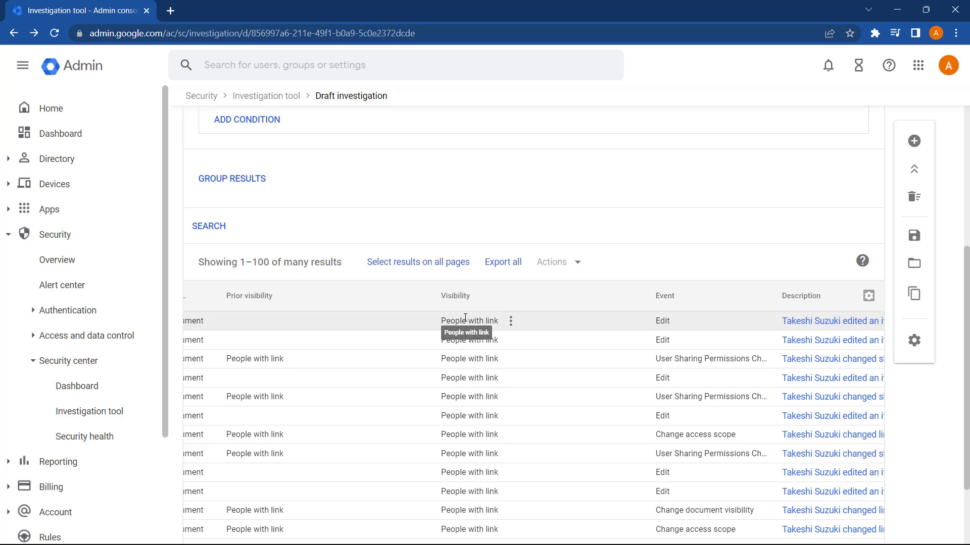
pyautogui.hscroll(3)
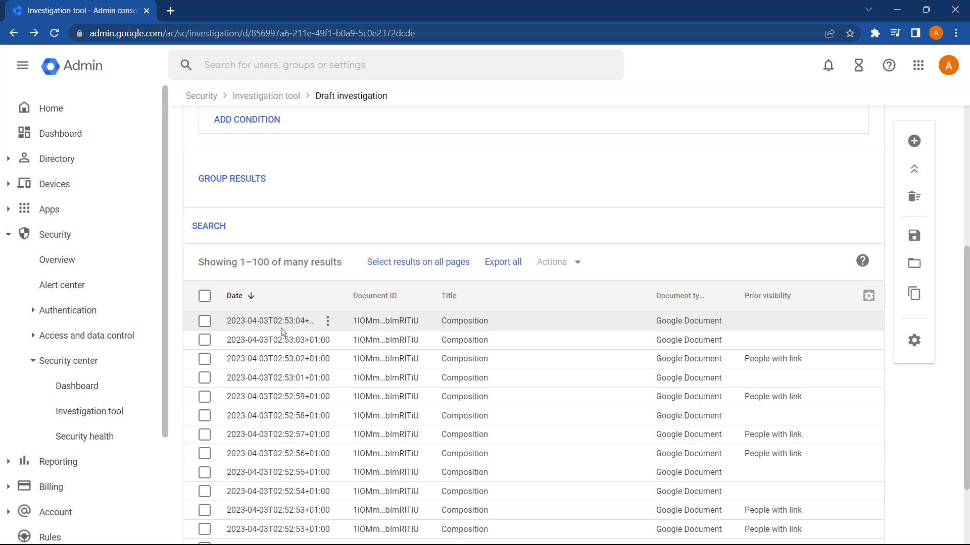
# Step: Select the top Composition result and bring up its Actions menu
pyautogui.click(205, 320)
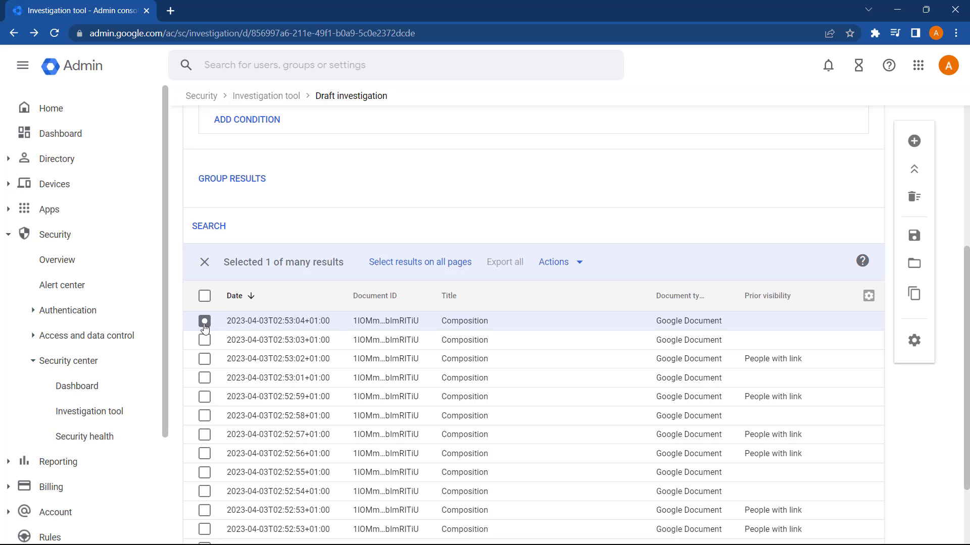
pyautogui.click(205, 320)
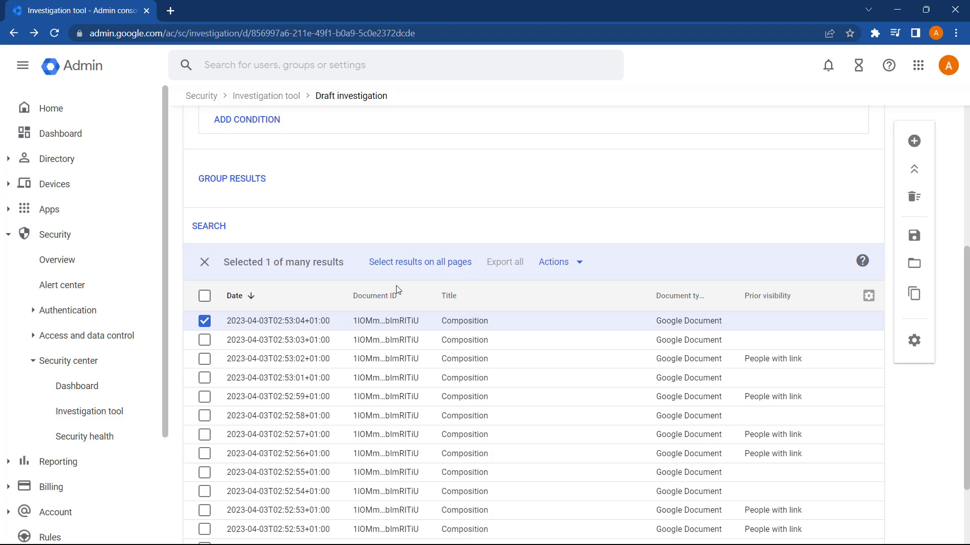
pyautogui.click(553, 262)
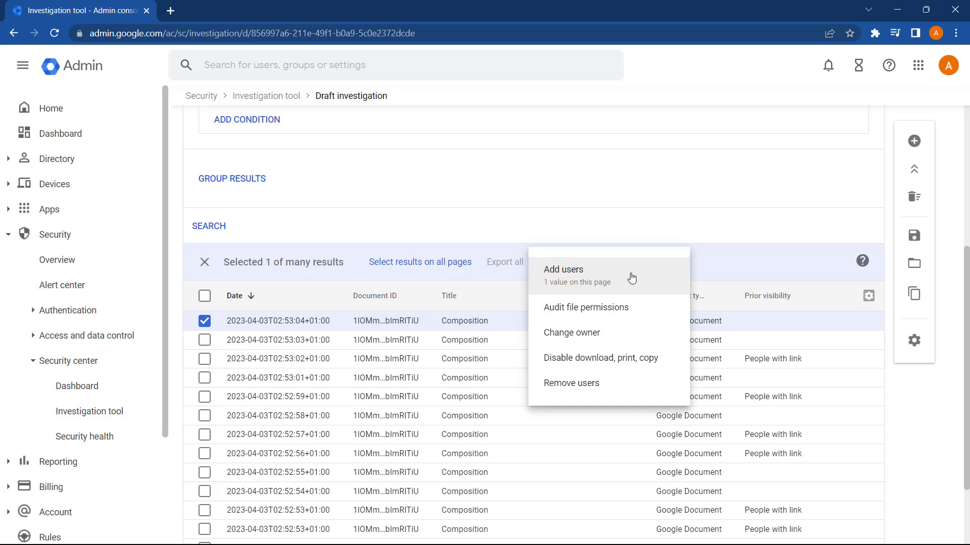
pyautogui.moveTo(652, 278)
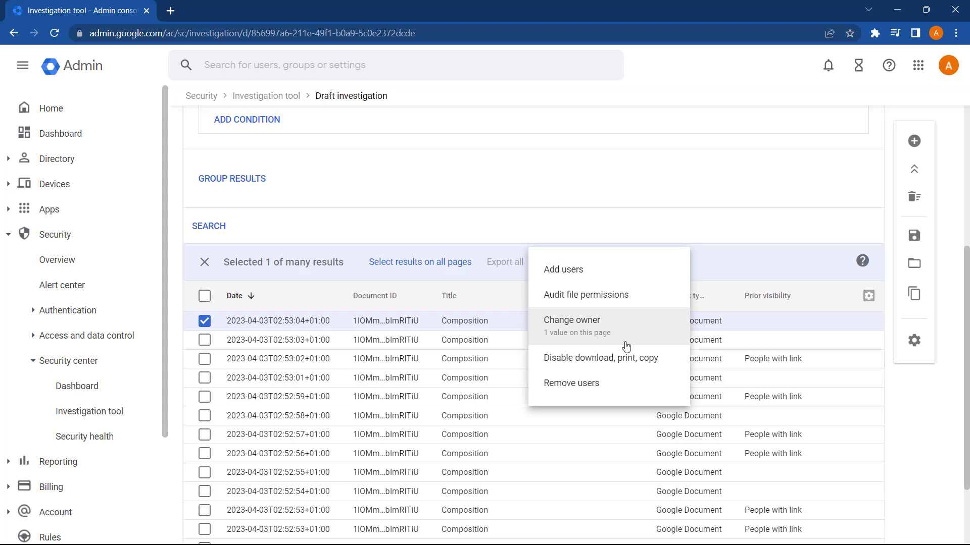
pyautogui.moveTo(600, 346)
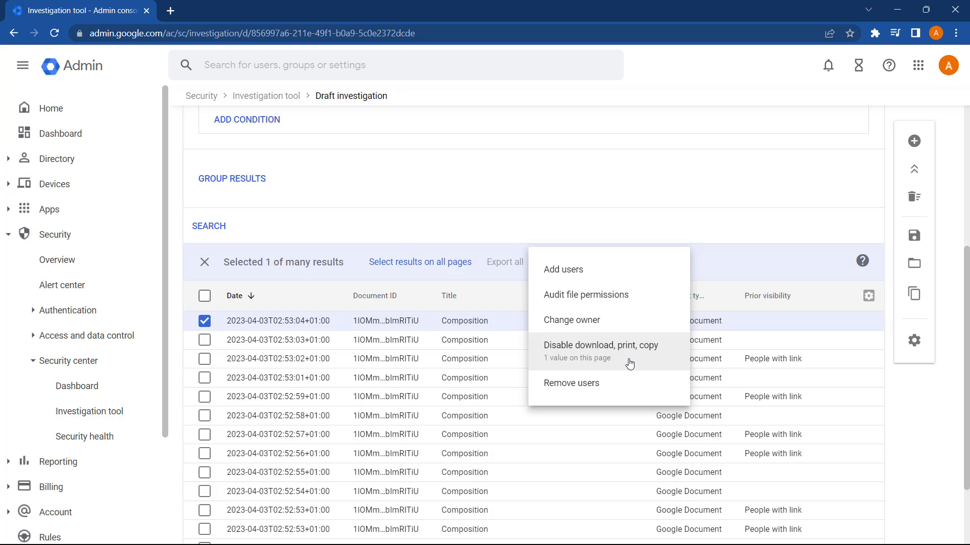
pyautogui.moveTo(620, 390)
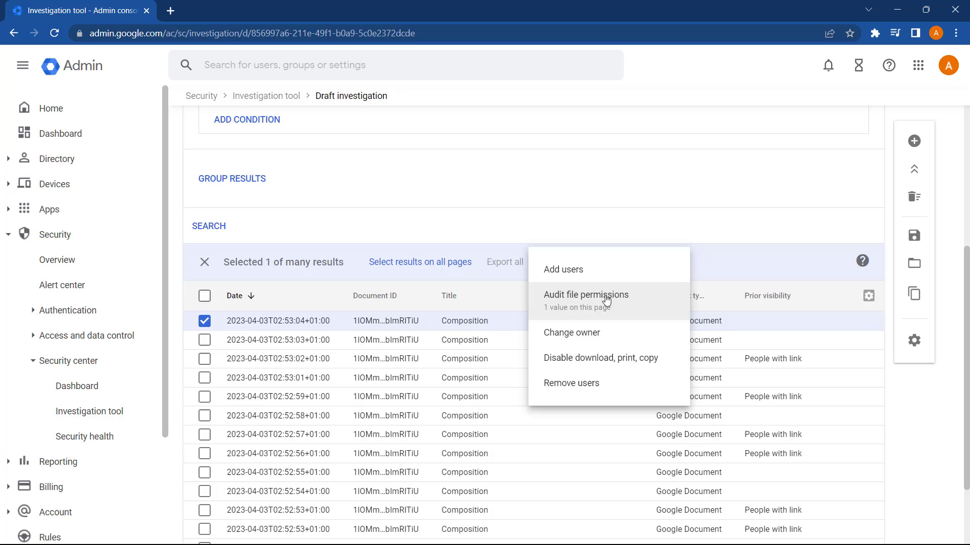
# Step: Choose Audit file permissions to list Composition's collaborators and owner
pyautogui.click(584, 295)
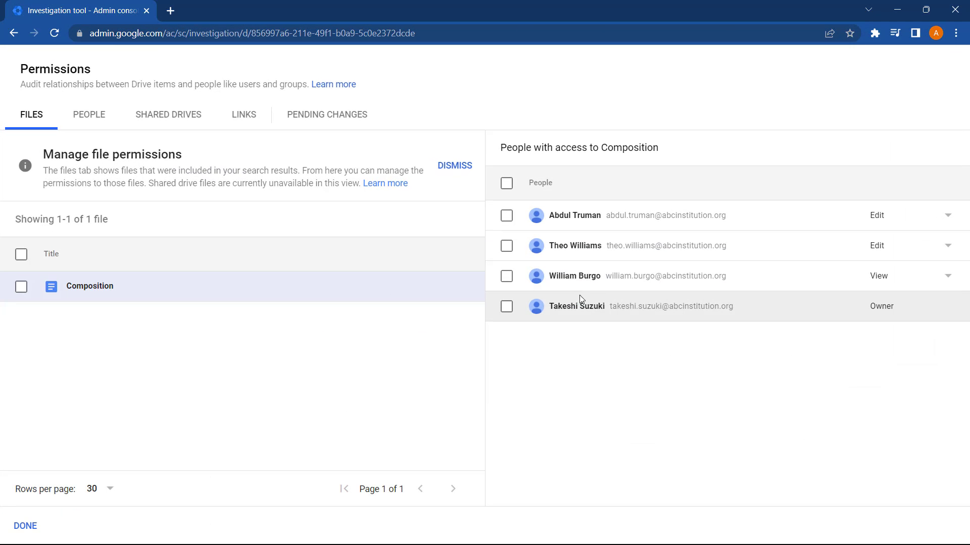
pyautogui.moveTo(907, 309)
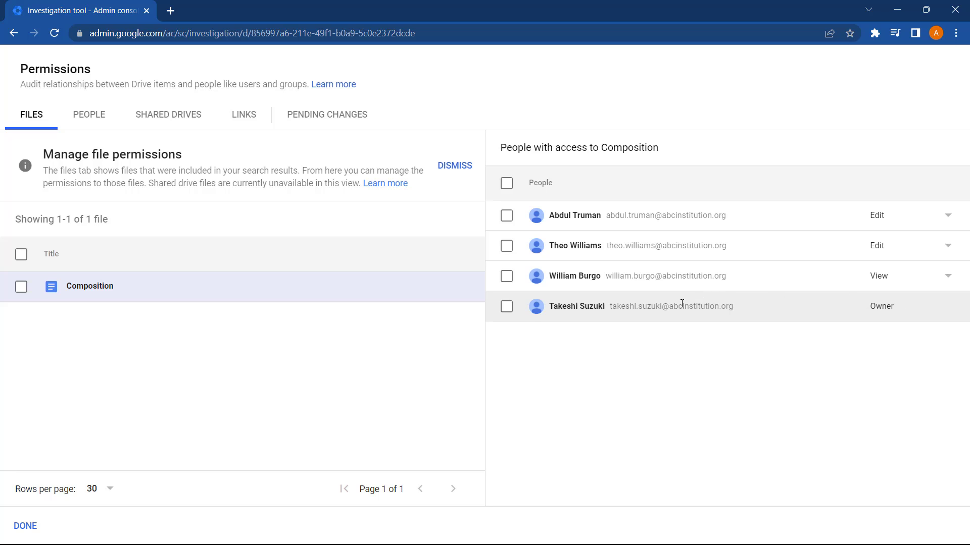
pyautogui.moveTo(851, 193)
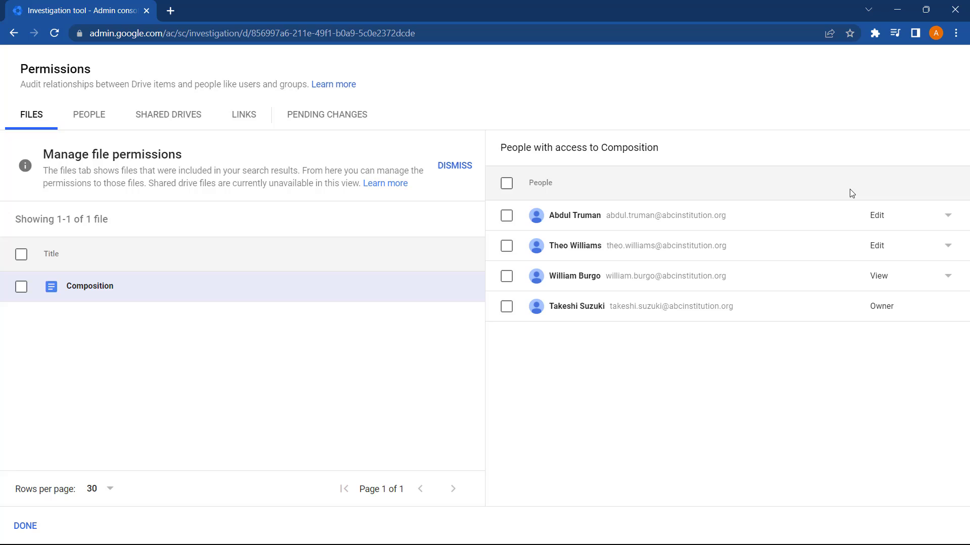
pyautogui.moveTo(834, 215)
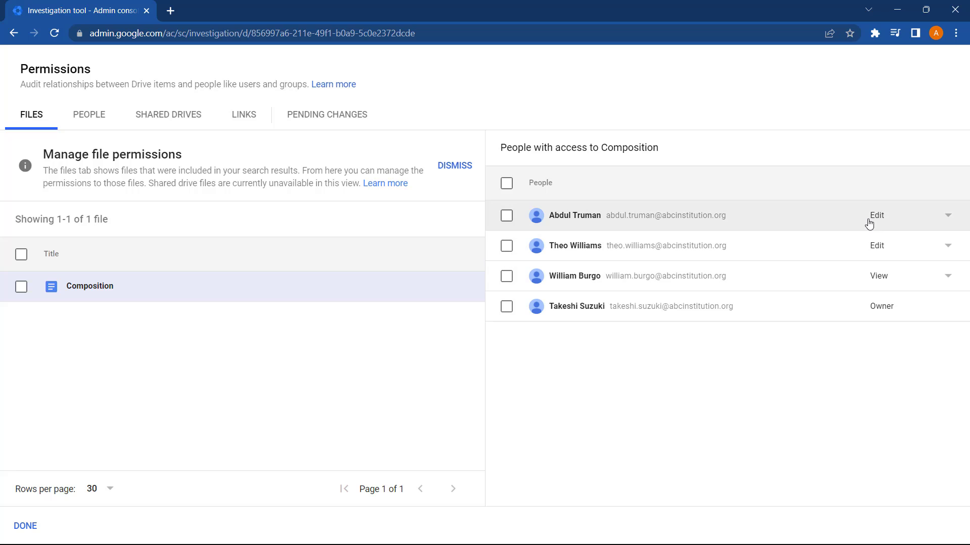
pyautogui.moveTo(869, 254)
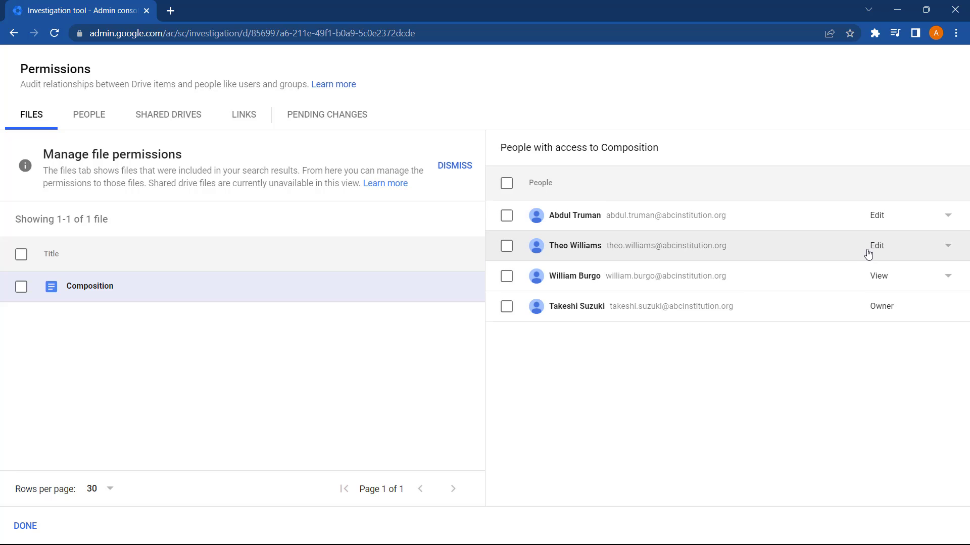
pyautogui.moveTo(279, 128)
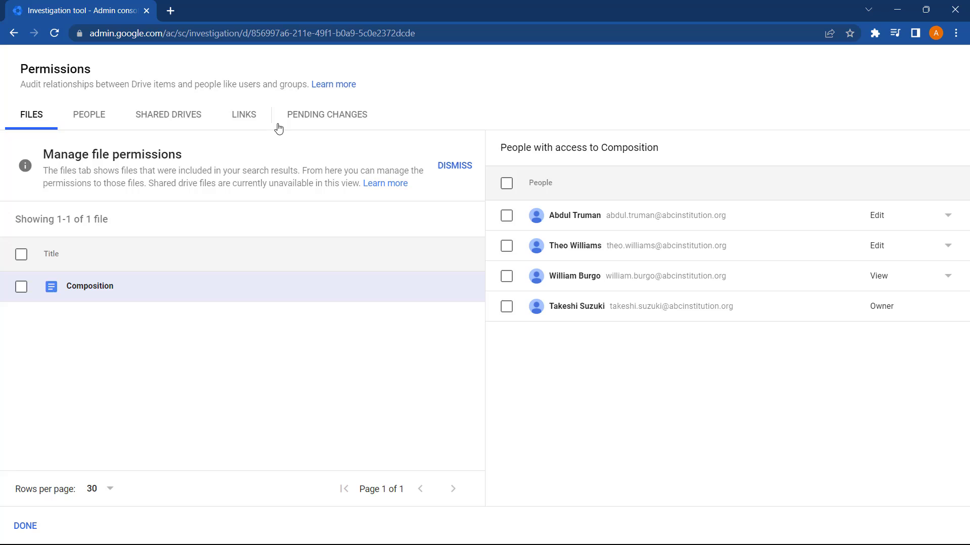
# Step: On the Links tab, set Composition's public and domain link access to Restricted
pyautogui.click(243, 114)
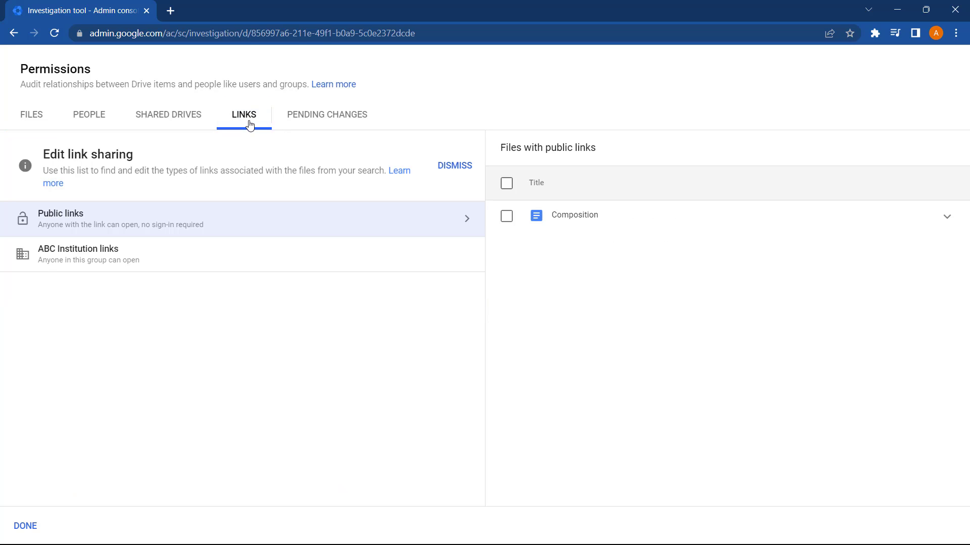
pyautogui.moveTo(50, 204)
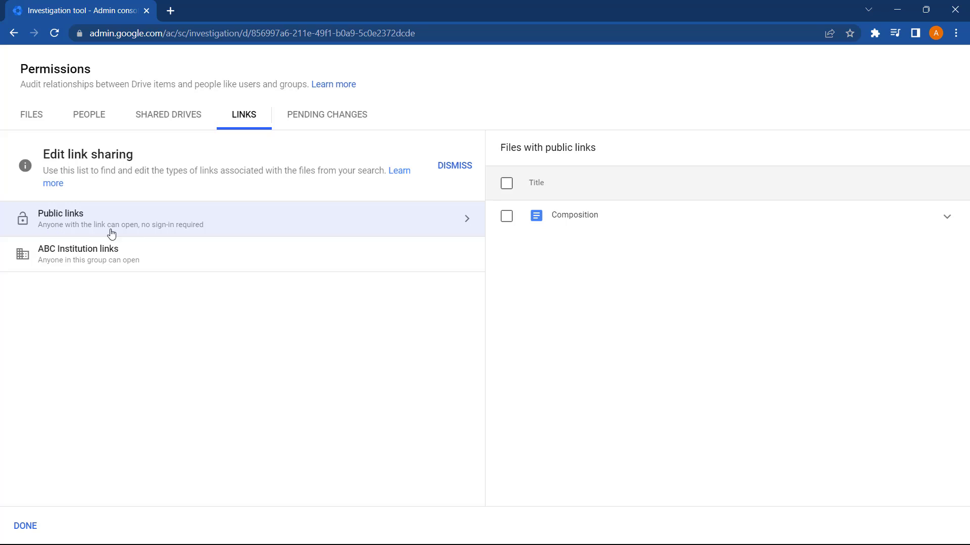
pyautogui.moveTo(228, 240)
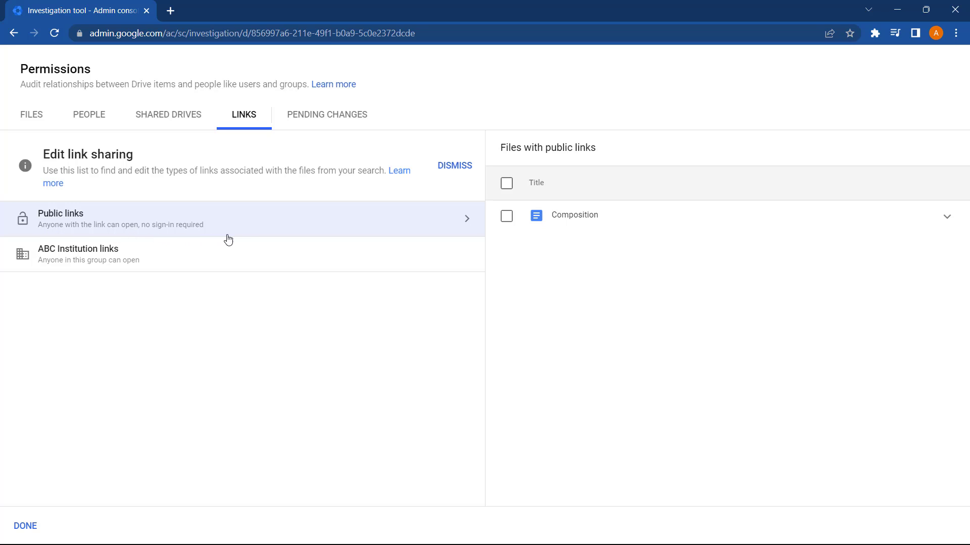
pyautogui.moveTo(250, 240)
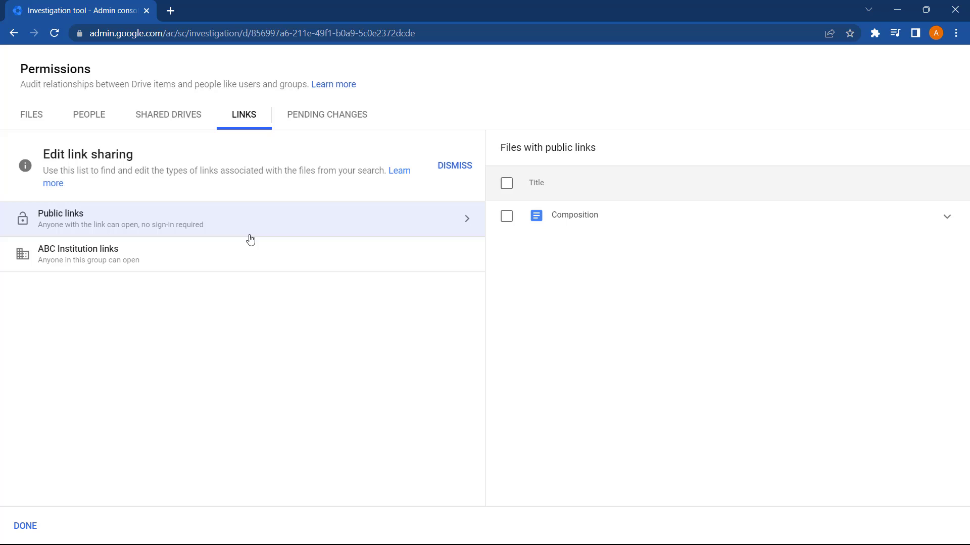
pyautogui.moveTo(423, 212)
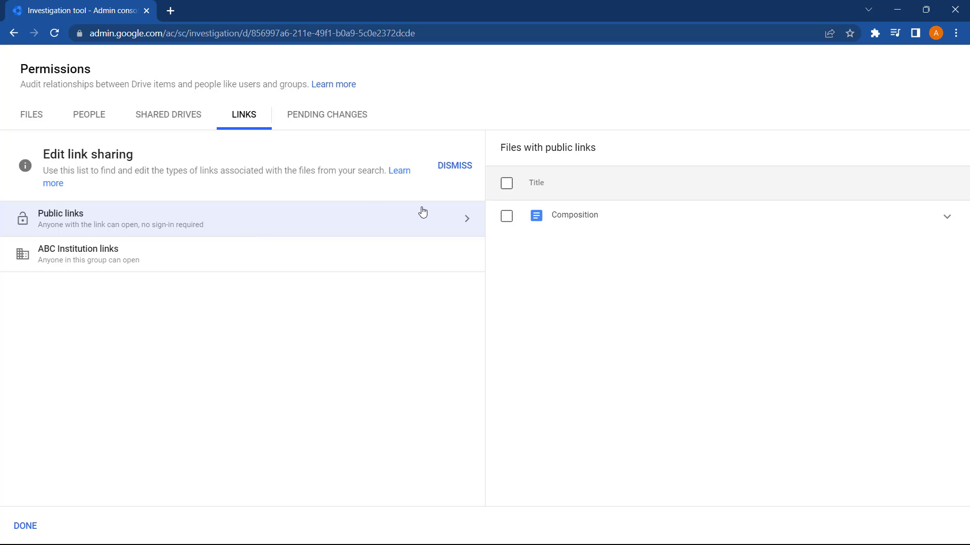
pyautogui.moveTo(903, 213)
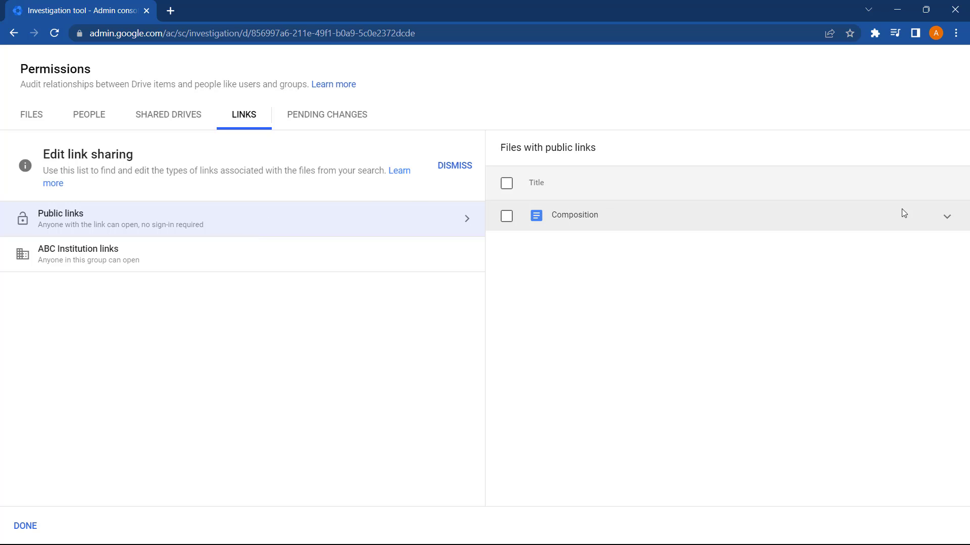
pyautogui.click(945, 216)
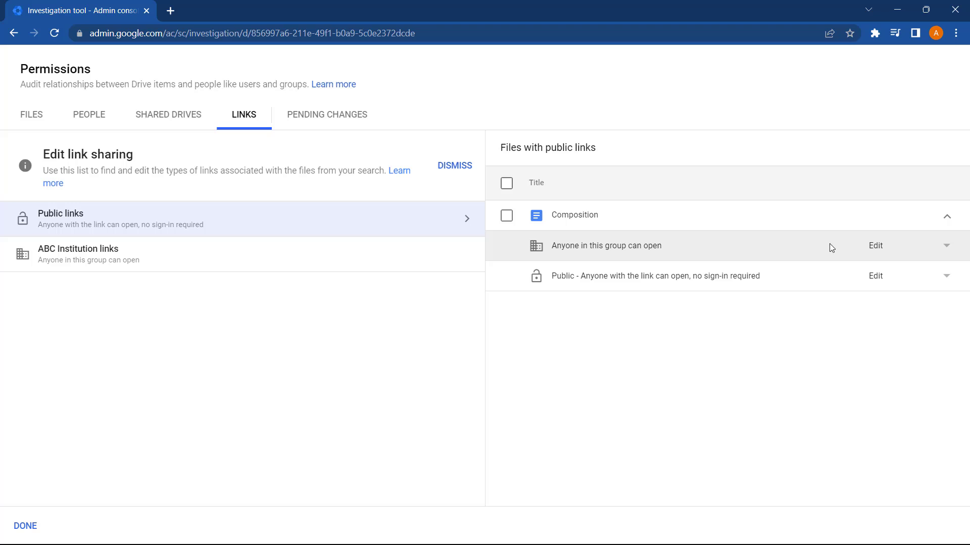
pyautogui.moveTo(929, 248)
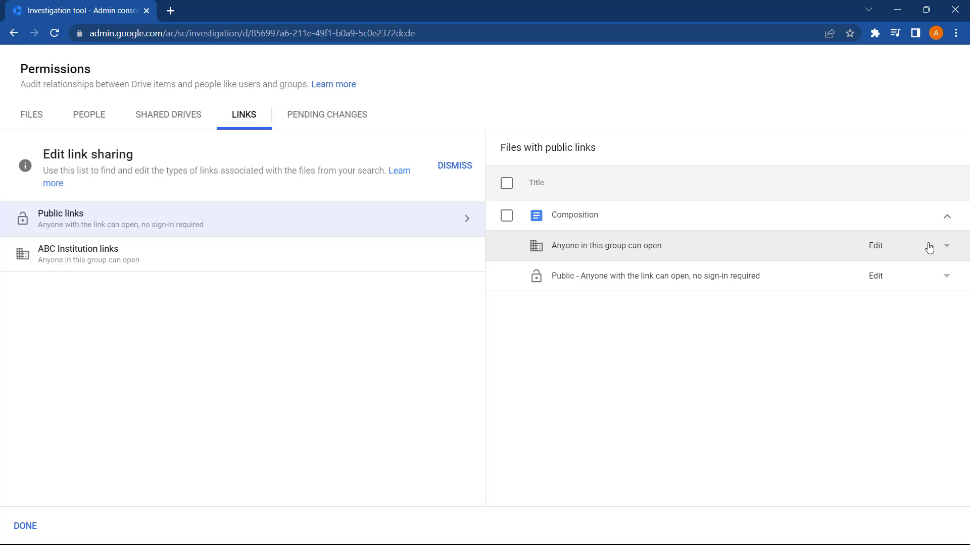
pyautogui.moveTo(554, 287)
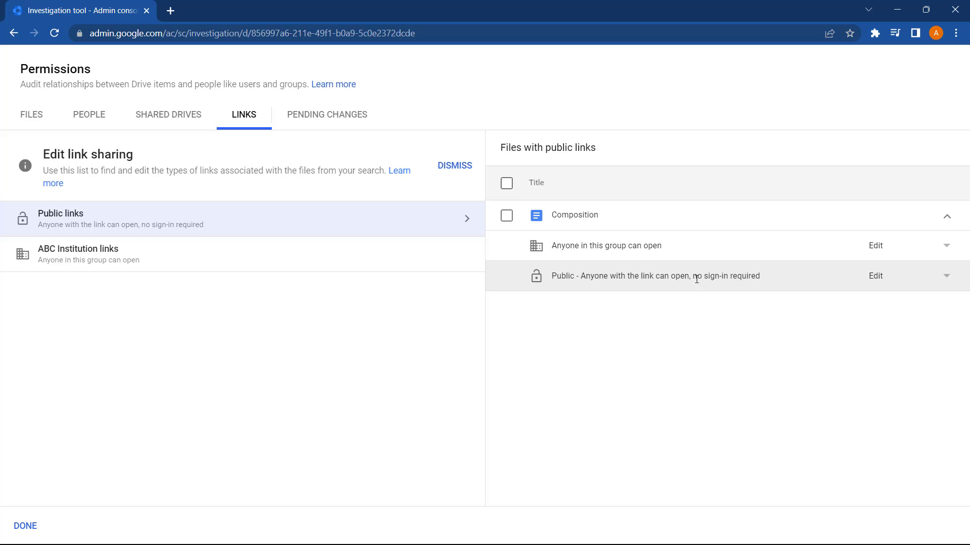
pyautogui.moveTo(773, 283)
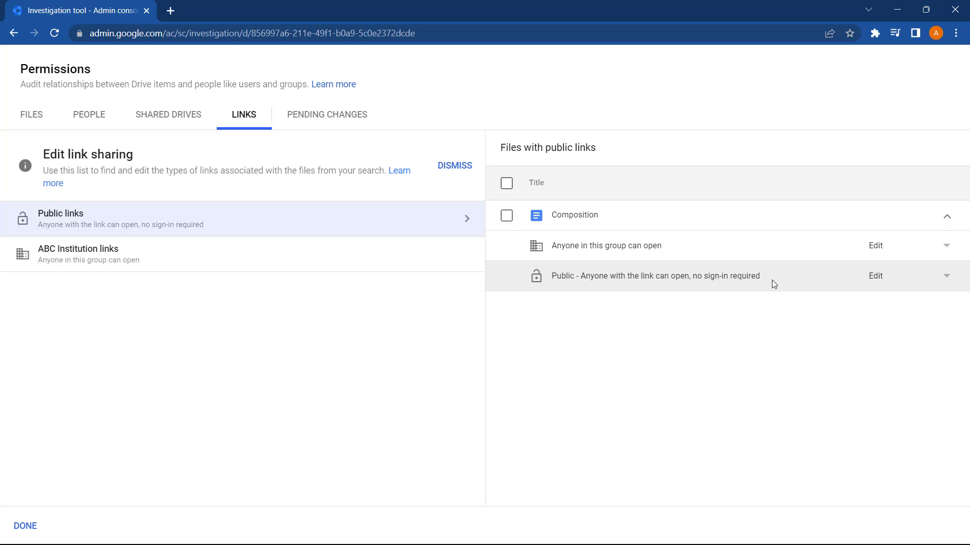
pyautogui.moveTo(929, 283)
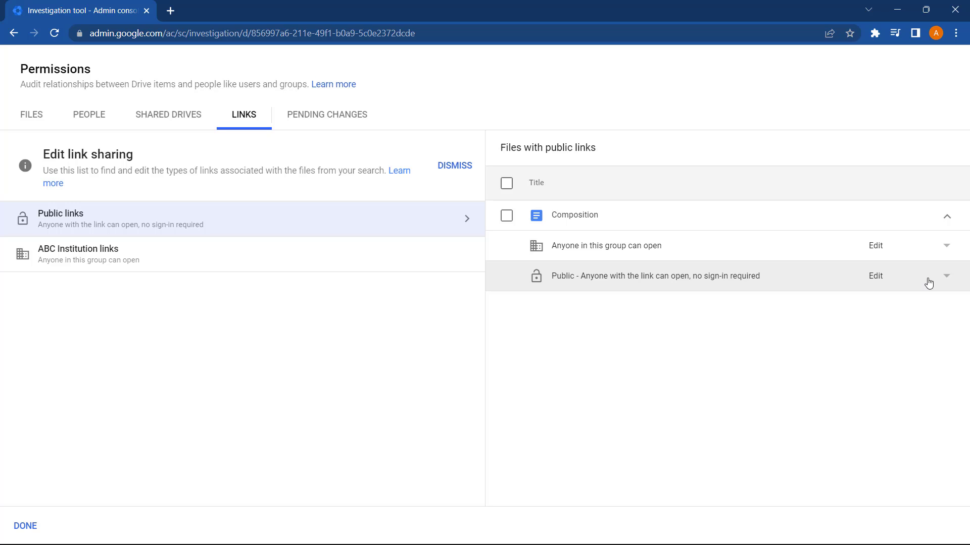
pyautogui.moveTo(944, 262)
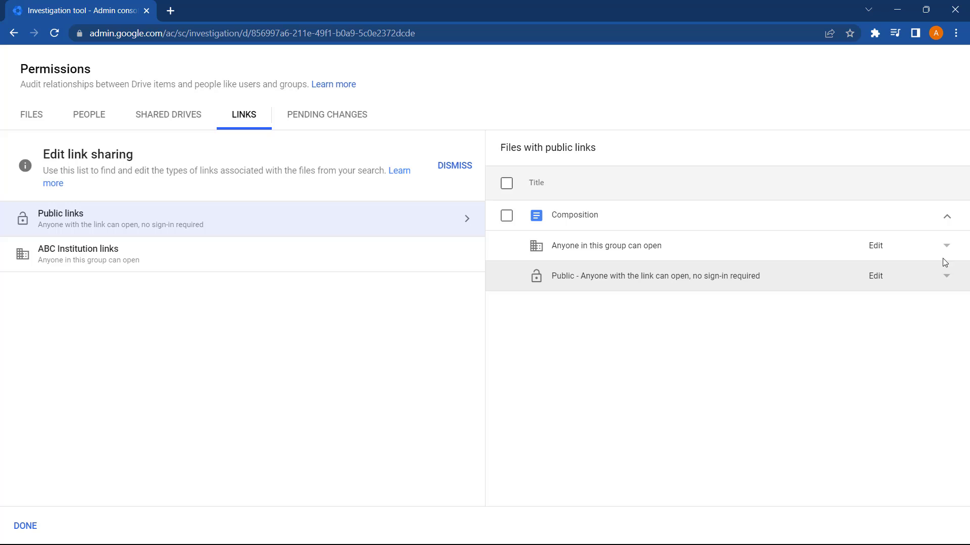
pyautogui.click(946, 245)
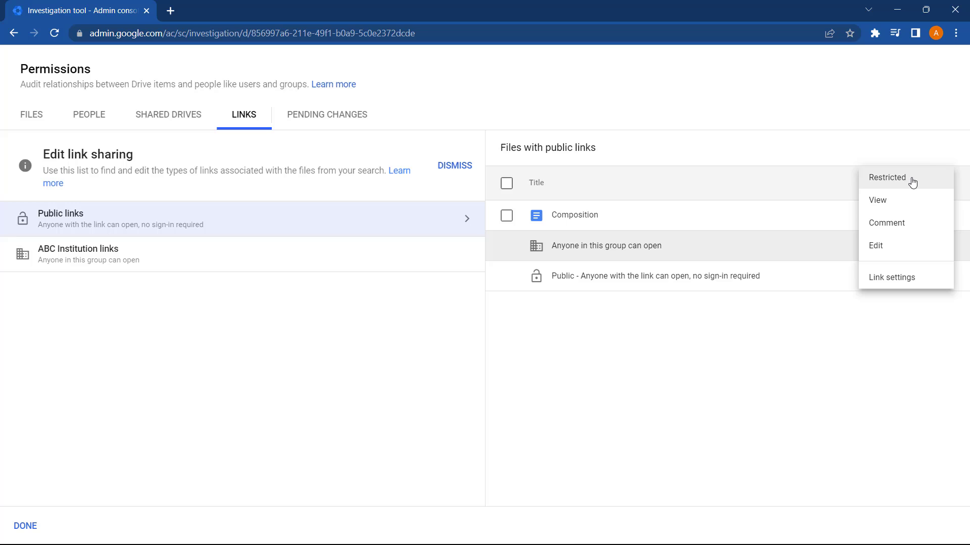
pyautogui.click(886, 178)
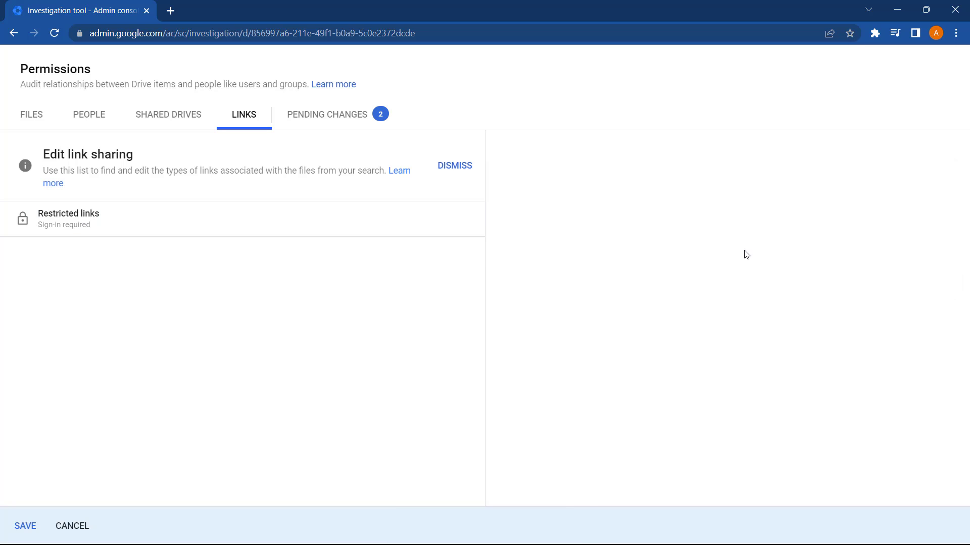
# Step: Review the two Remove access entries under Pending Changes and save them
pyautogui.click(326, 115)
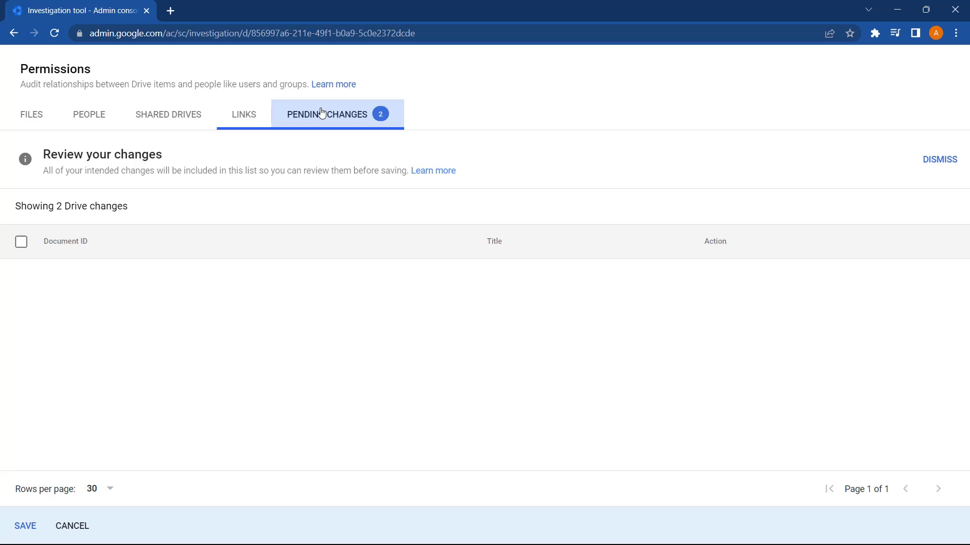
pyautogui.click(327, 115)
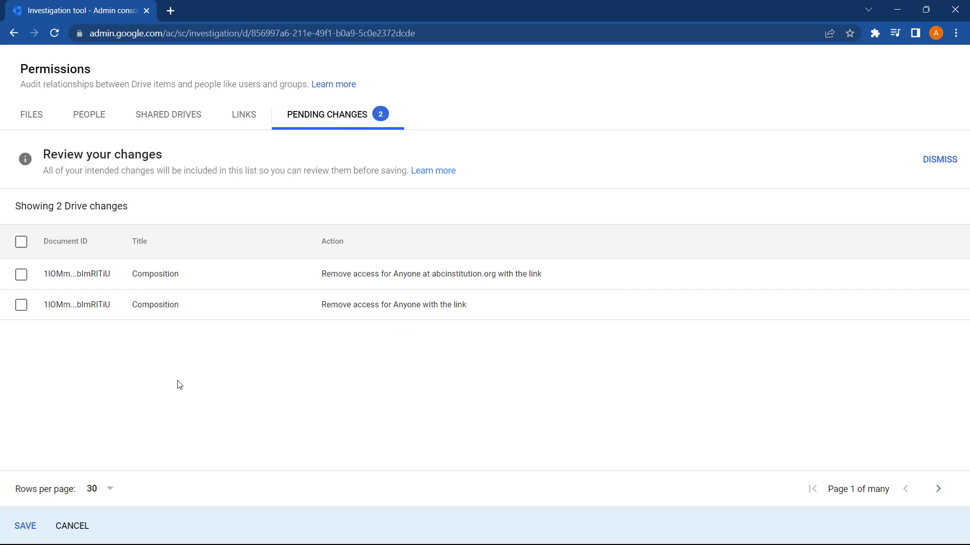
pyautogui.moveTo(25, 526)
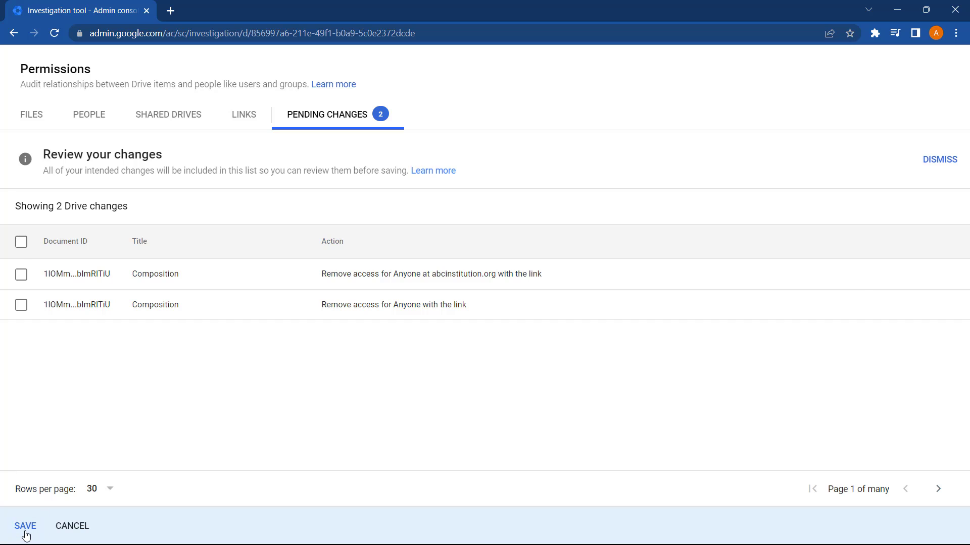
pyautogui.click(25, 526)
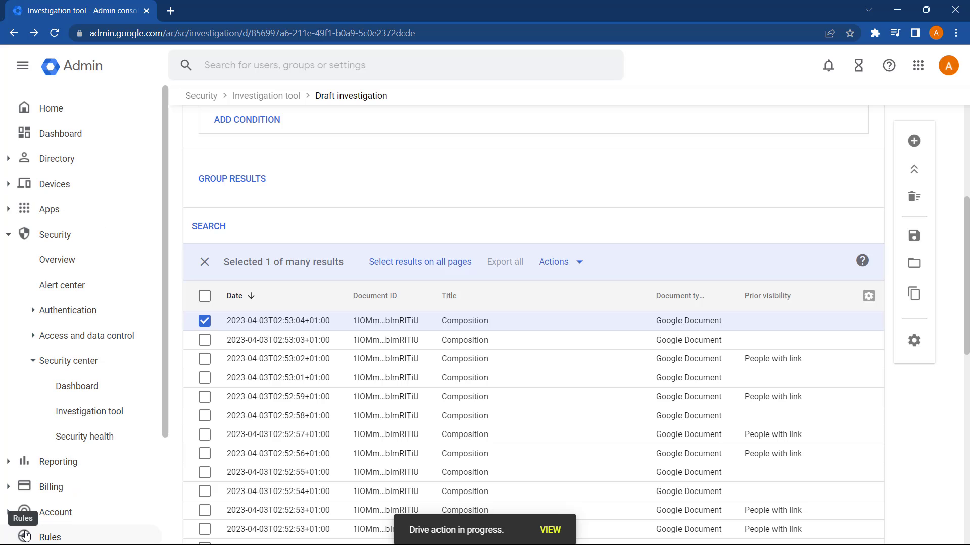